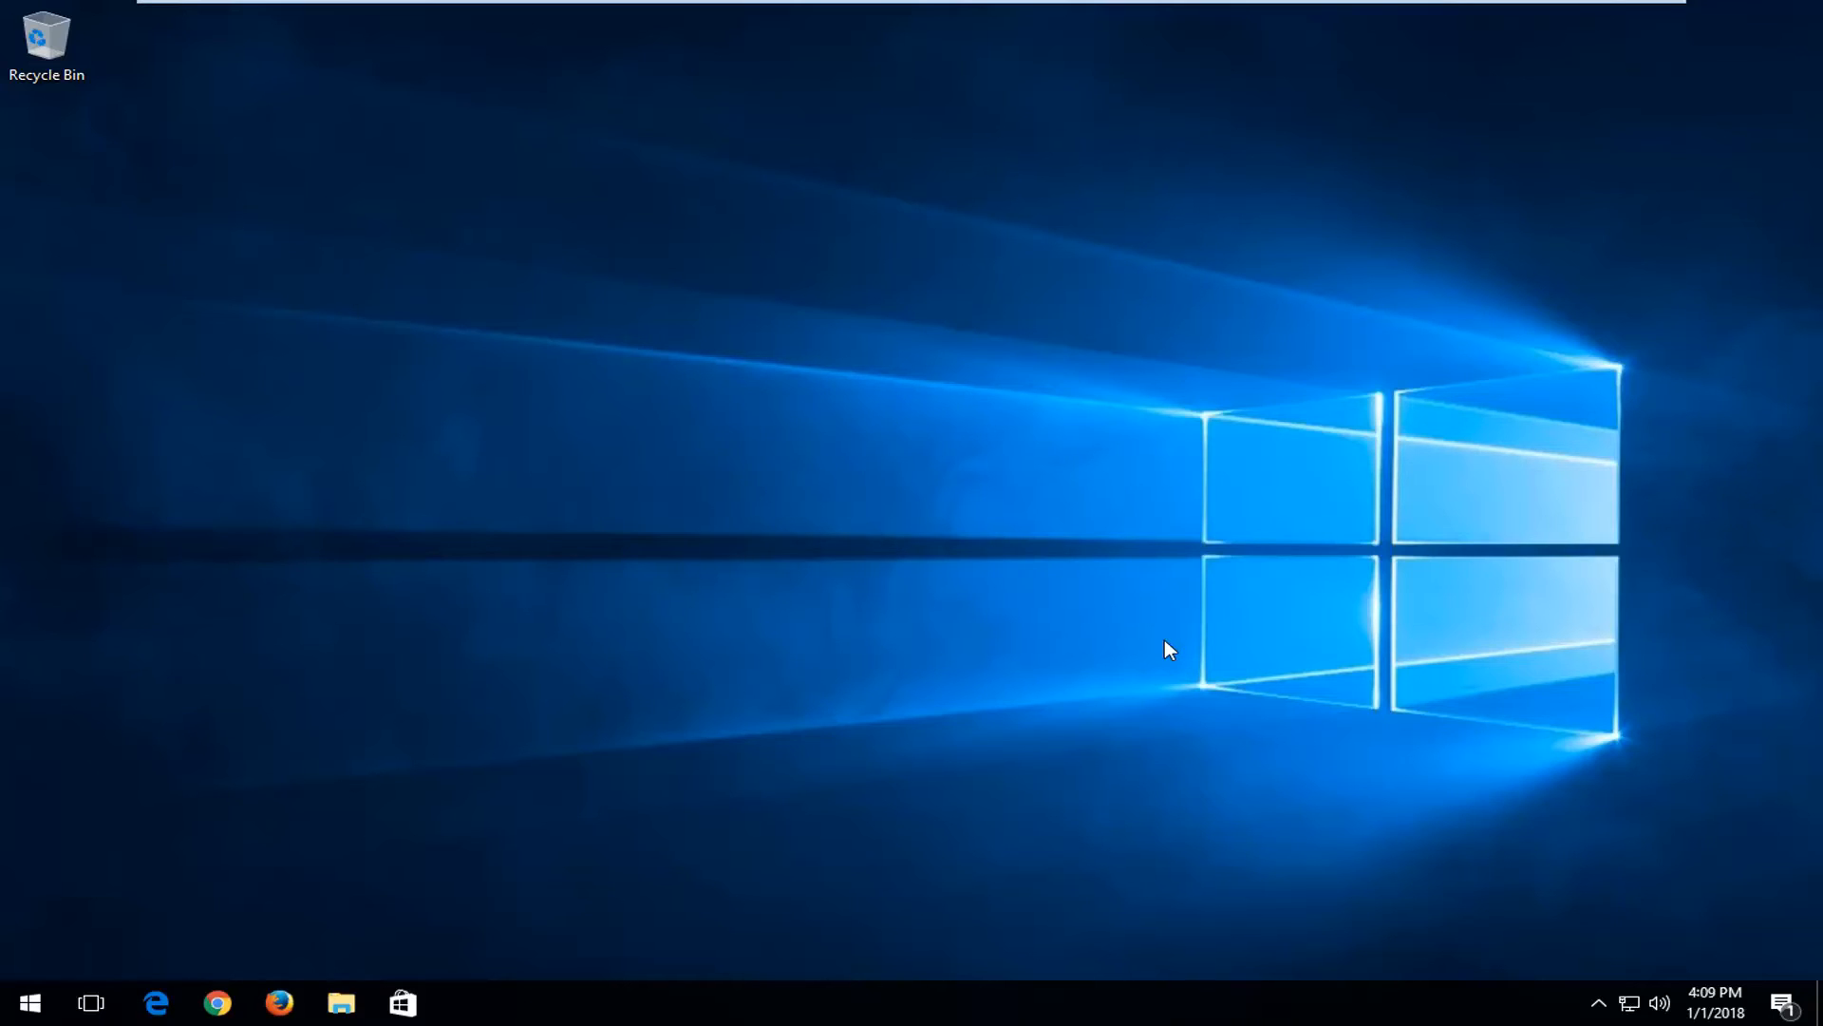
mouse_move(1010, 661)
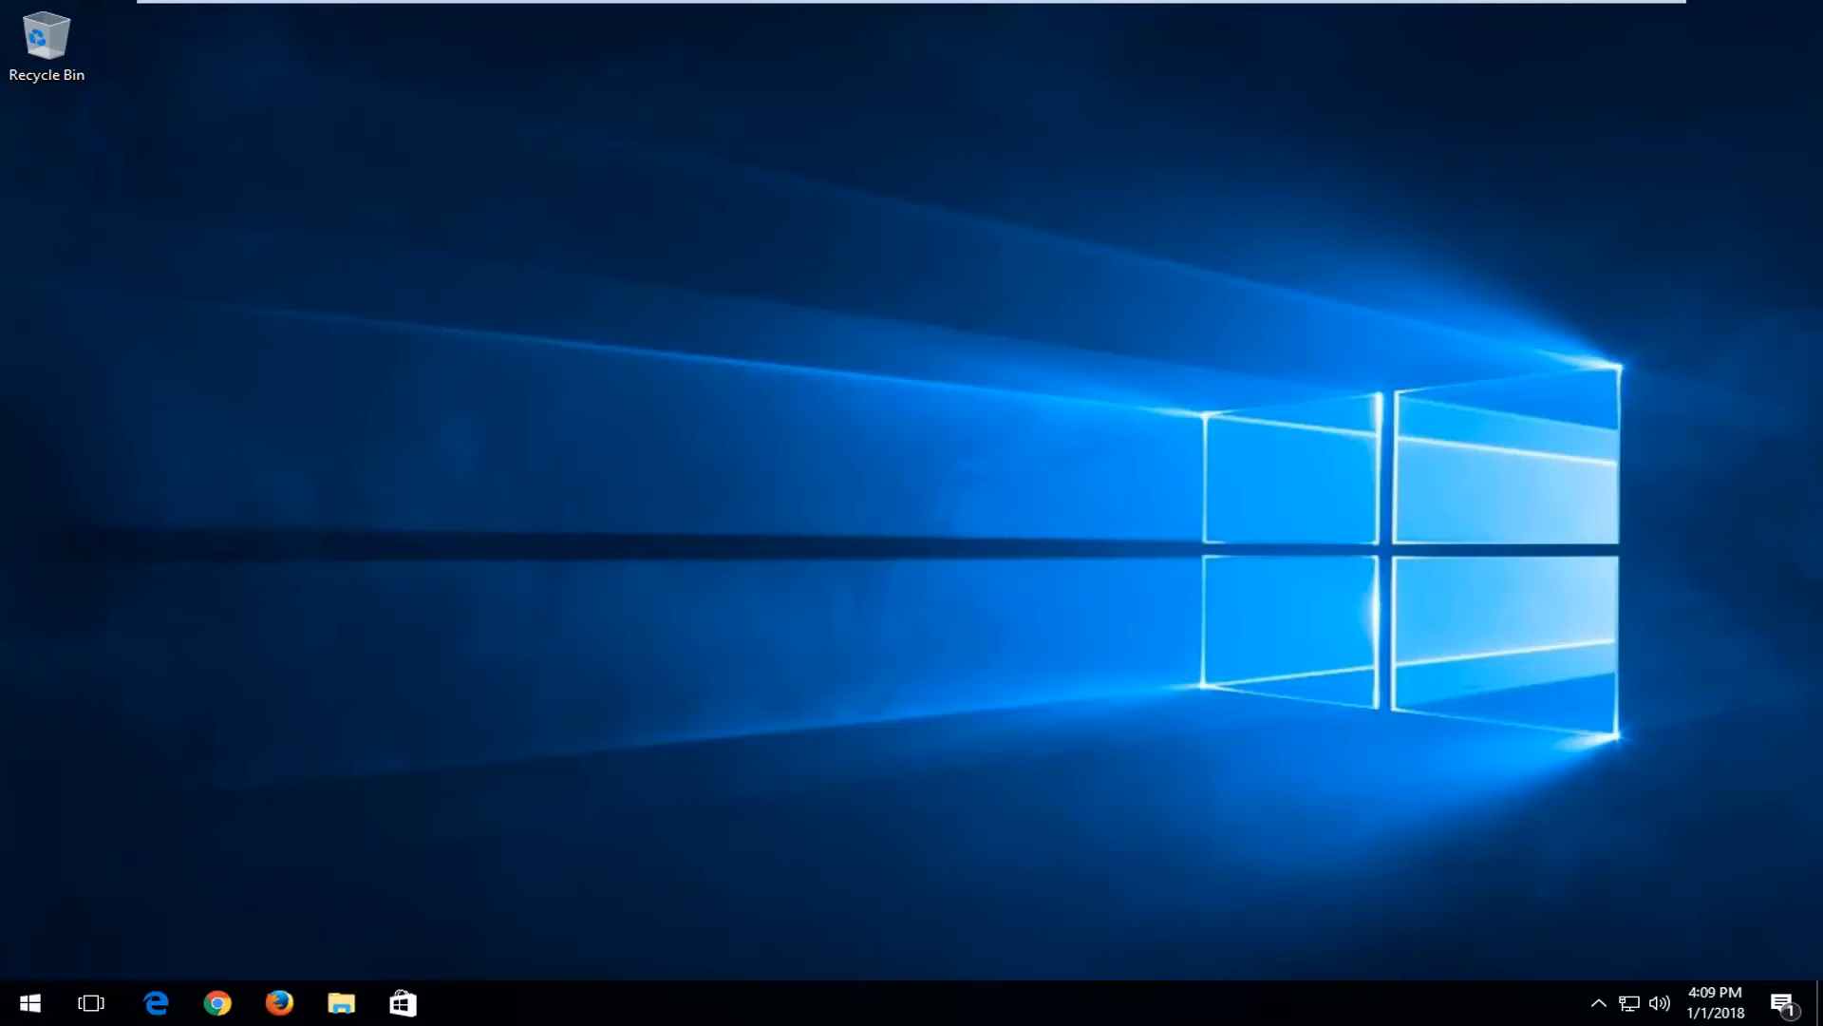
mouse_move(155, 1001)
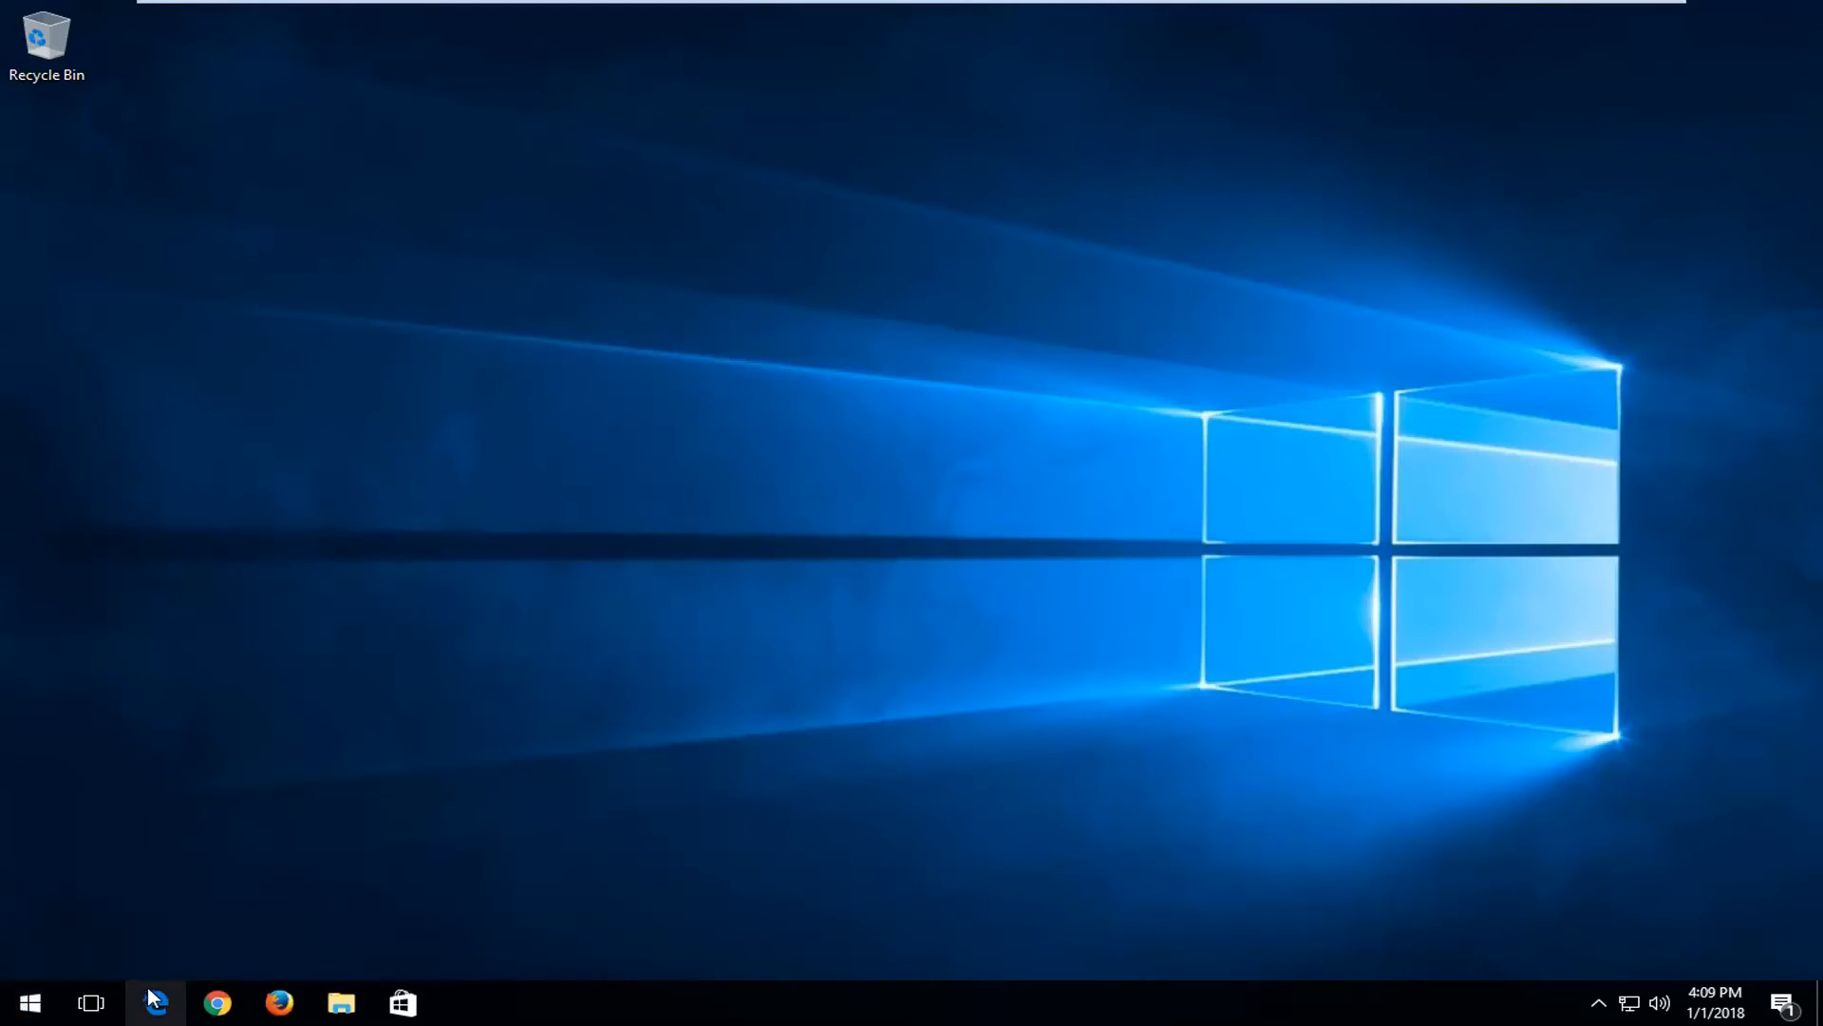
Search the Start menu for 'folder options' to find File Explorer Options
click(28, 1001)
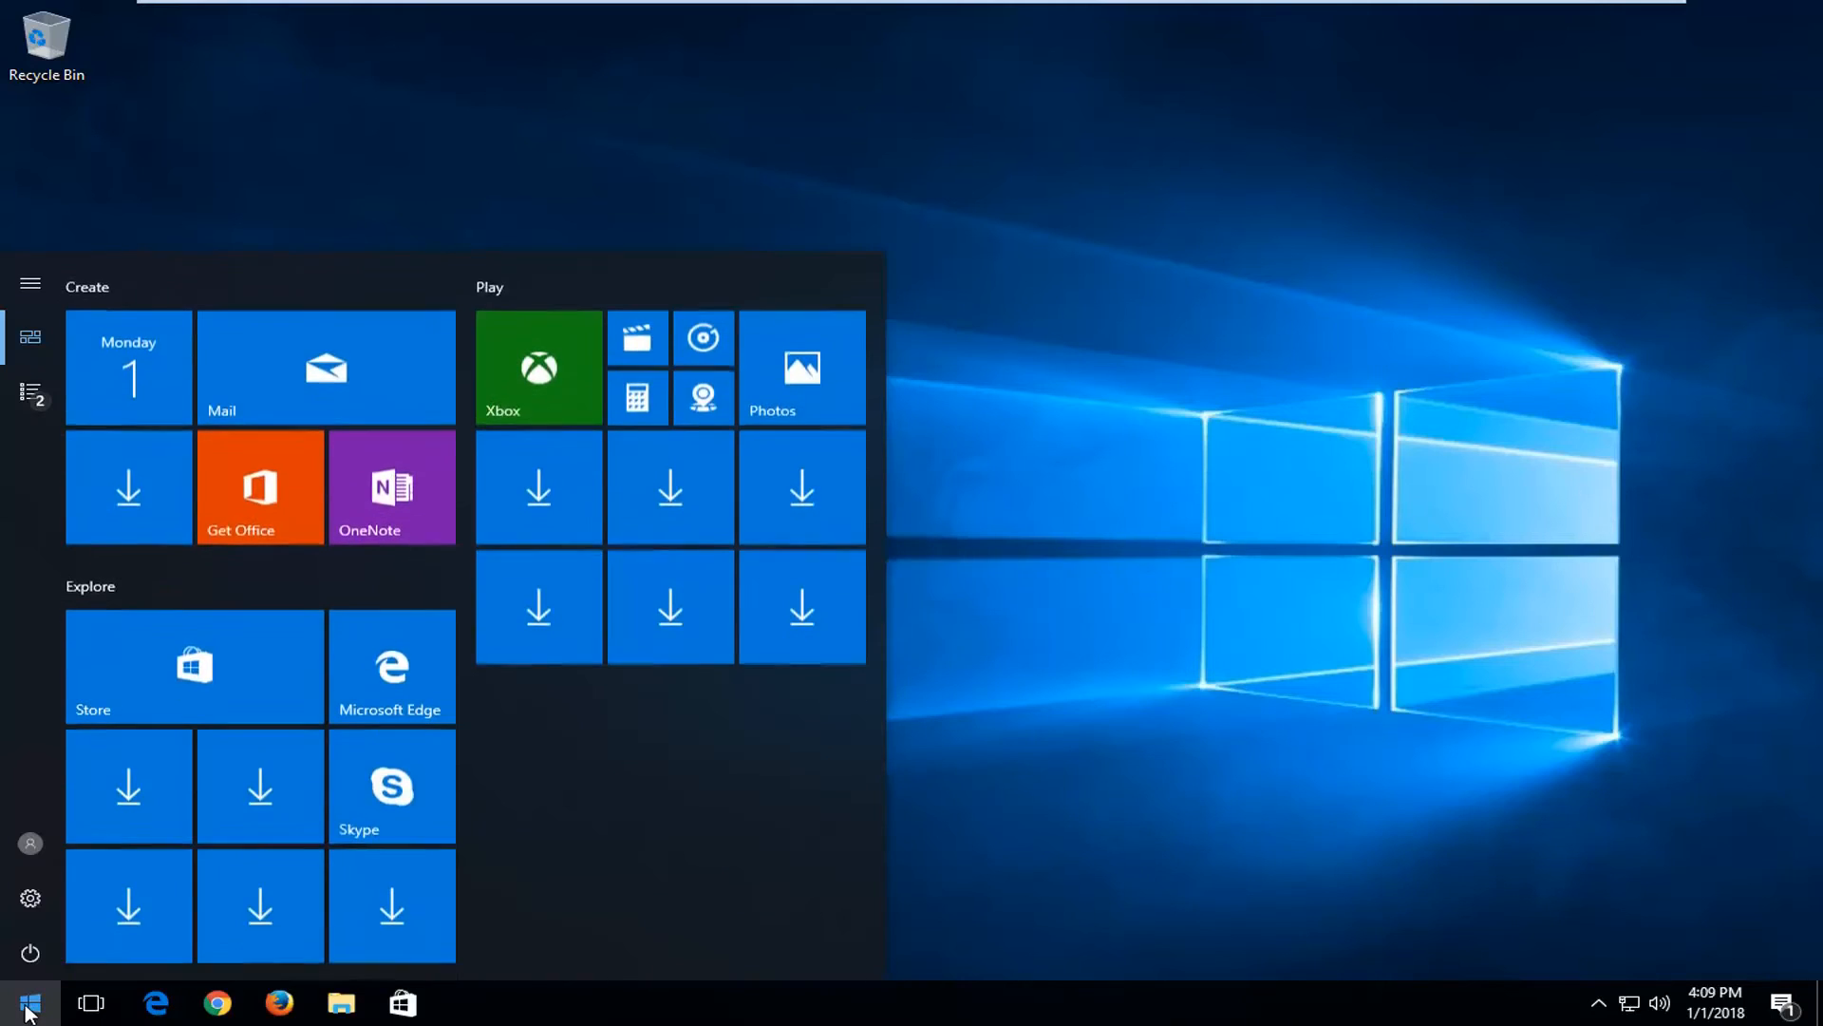
text(folder opt)
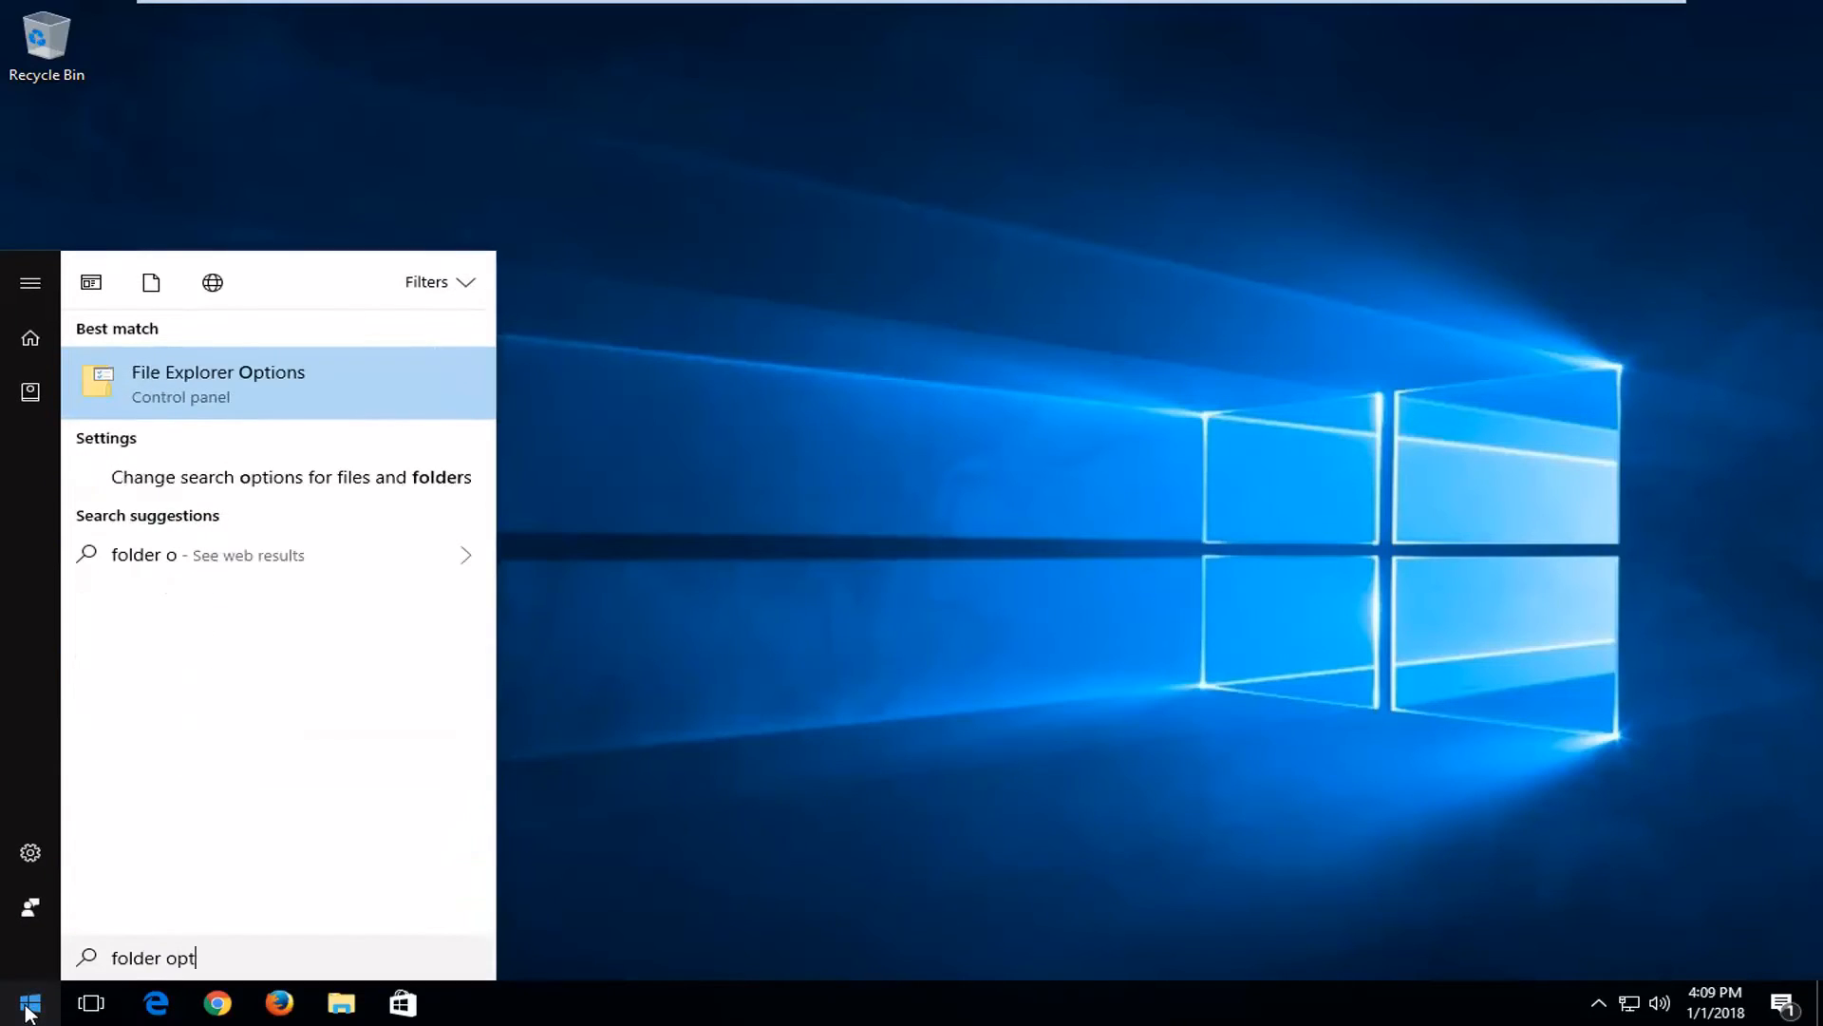
text(ions)
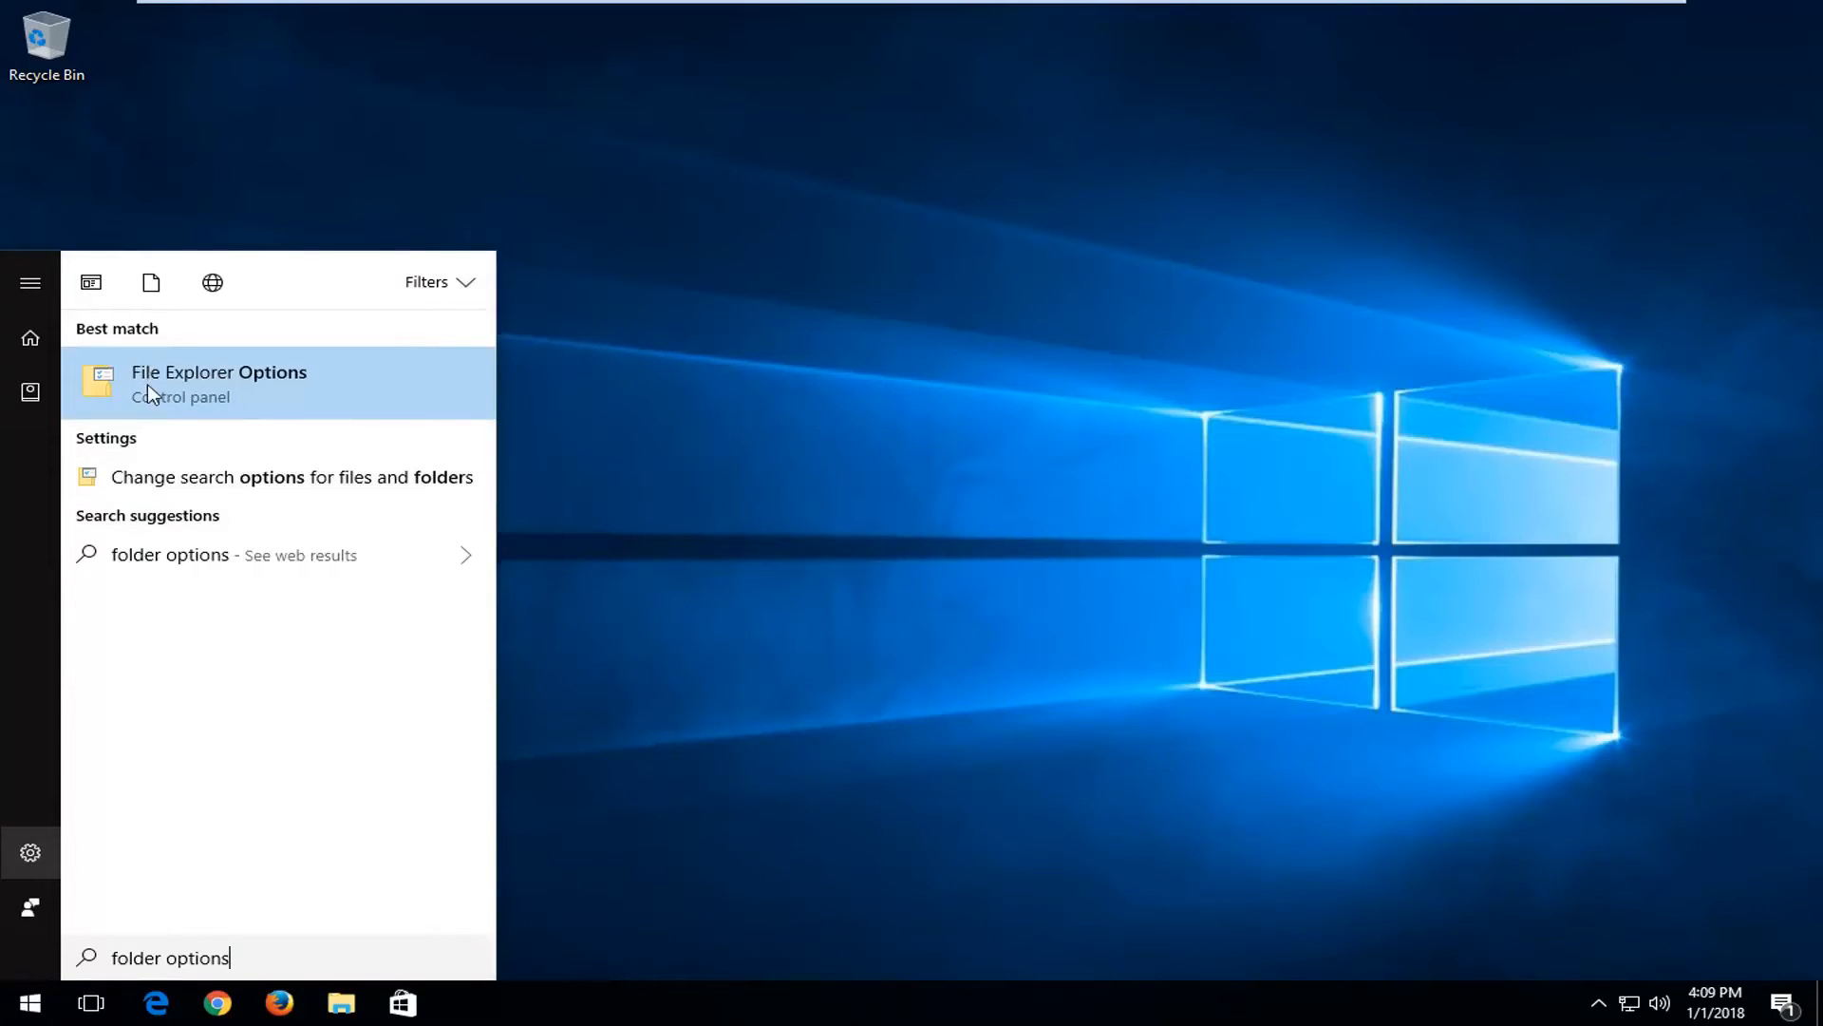
mouse_move(169, 413)
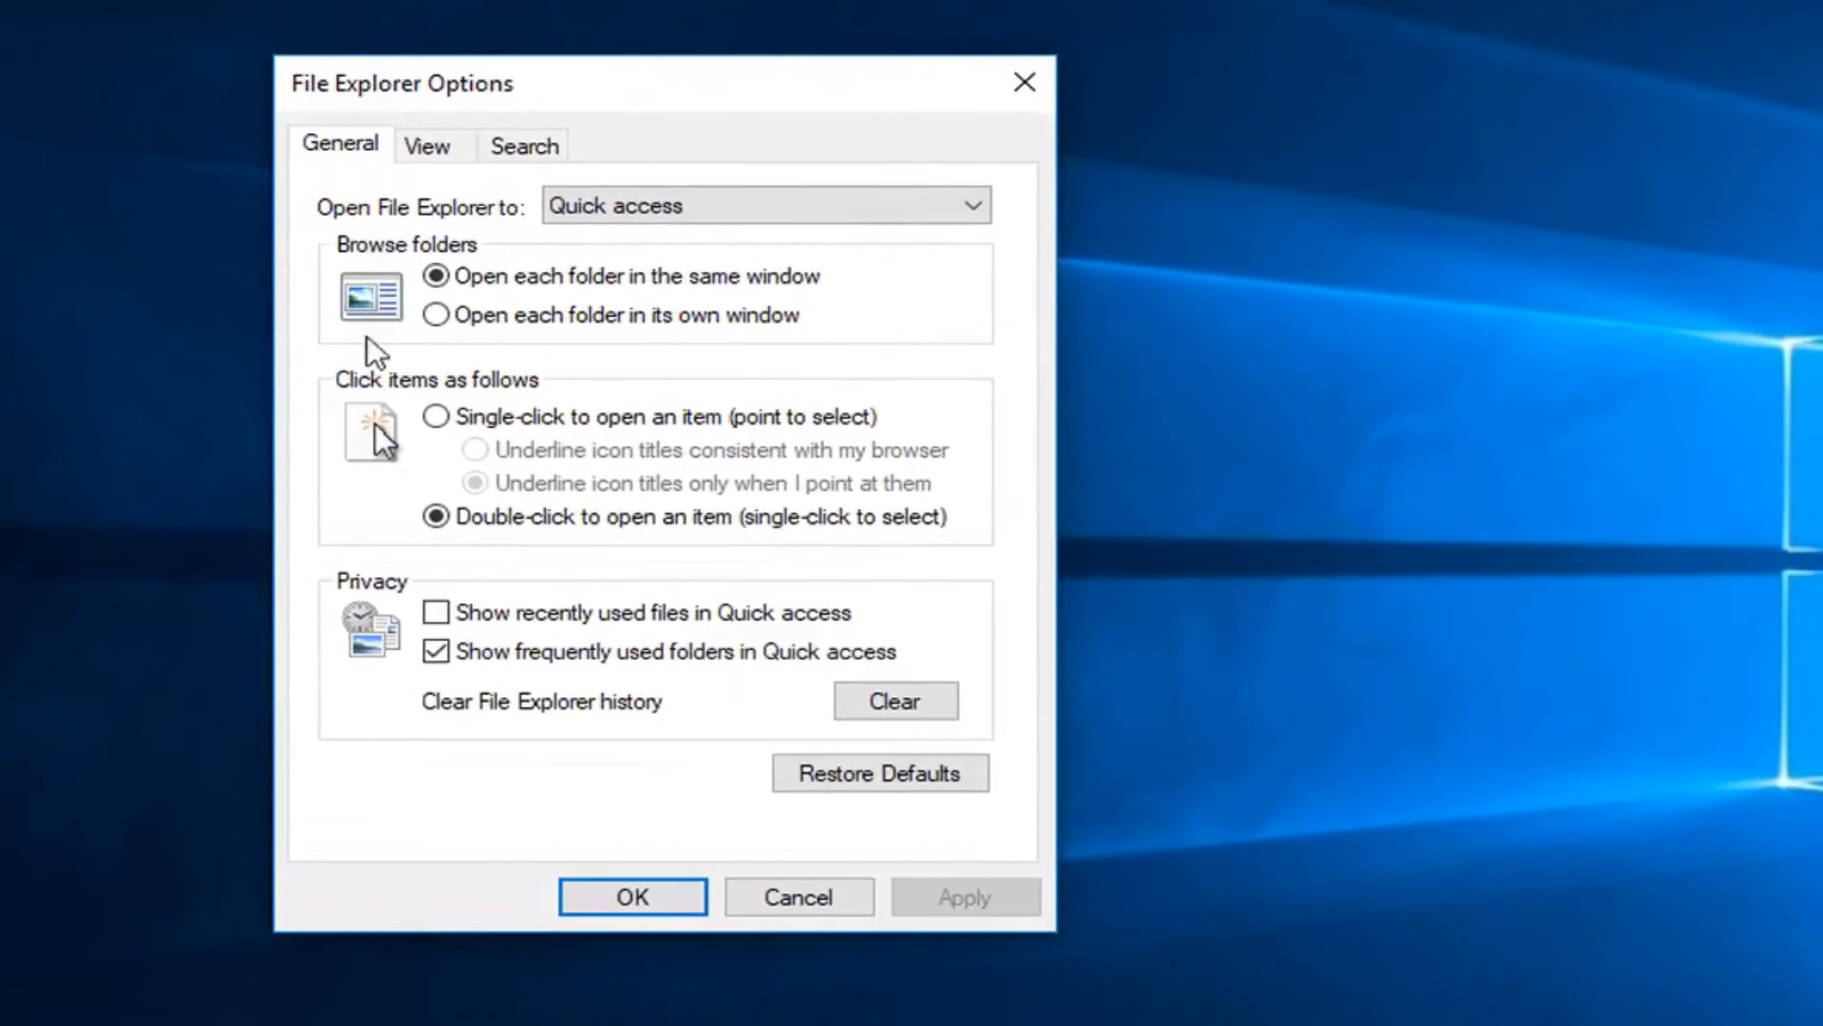
mouse_move(465, 247)
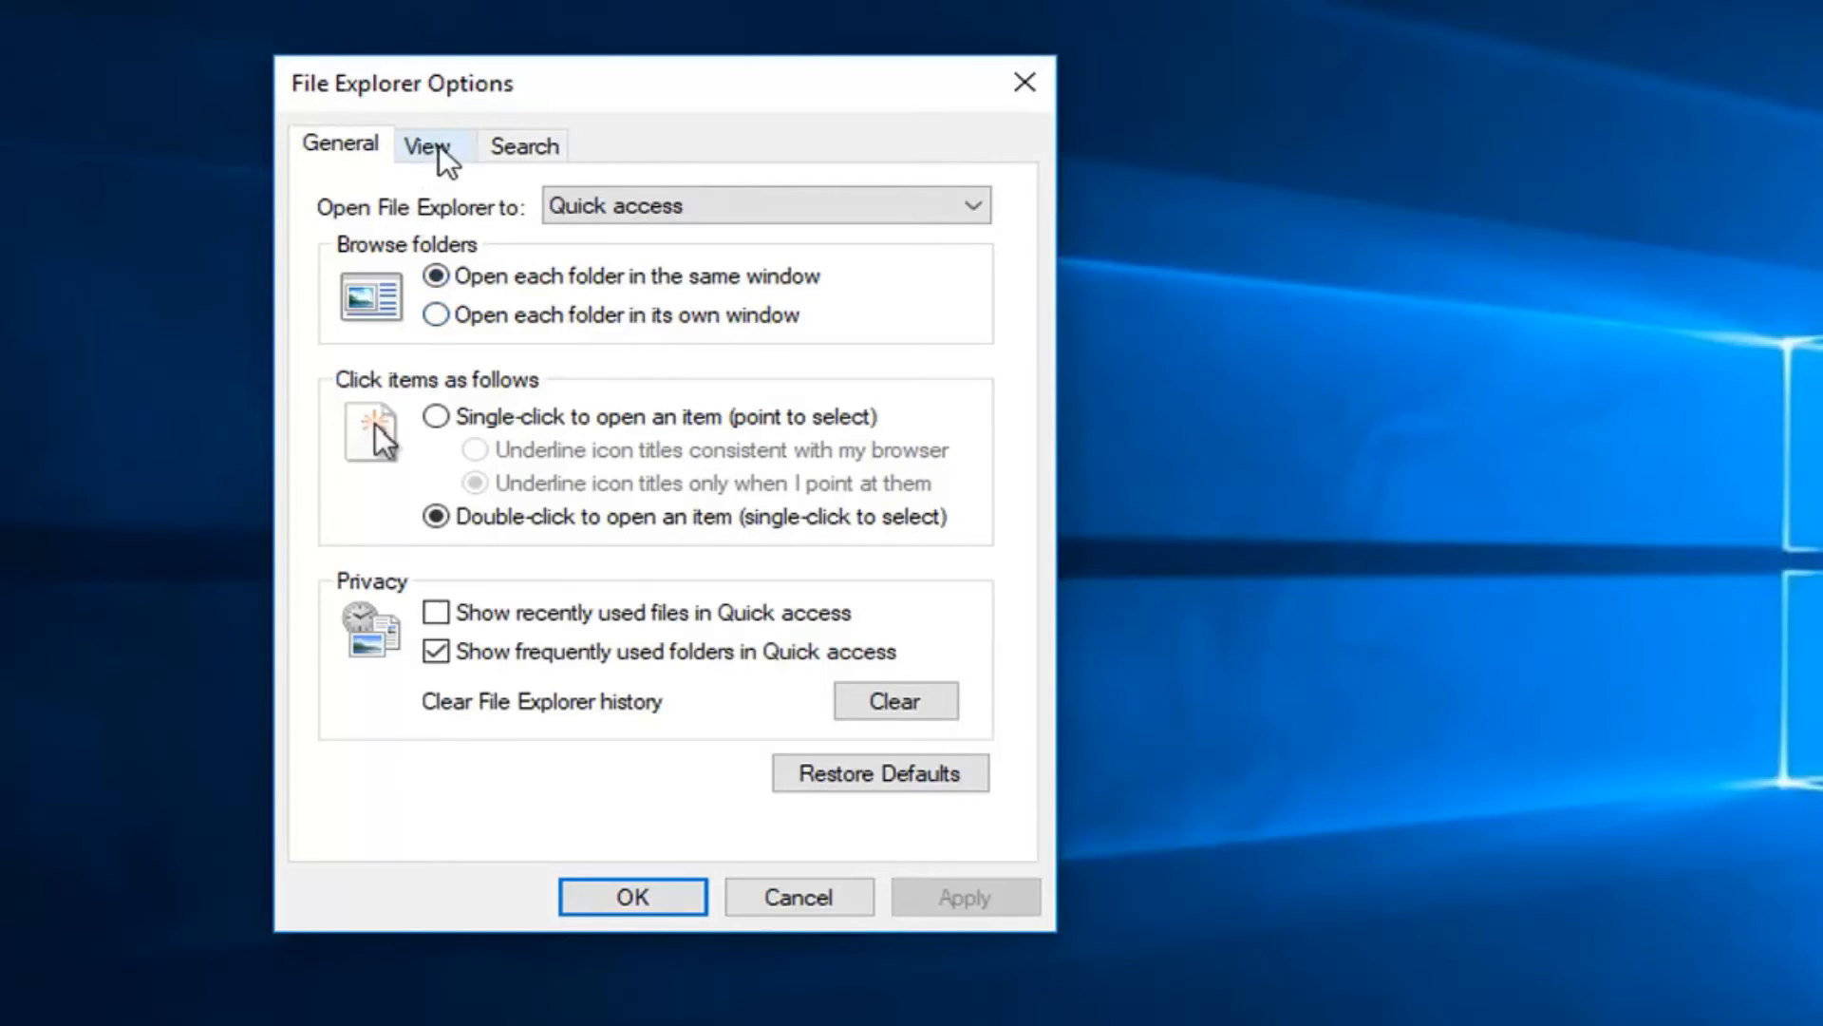
Switch File Explorer Options to its View tab showing hidden-file settings
click(429, 145)
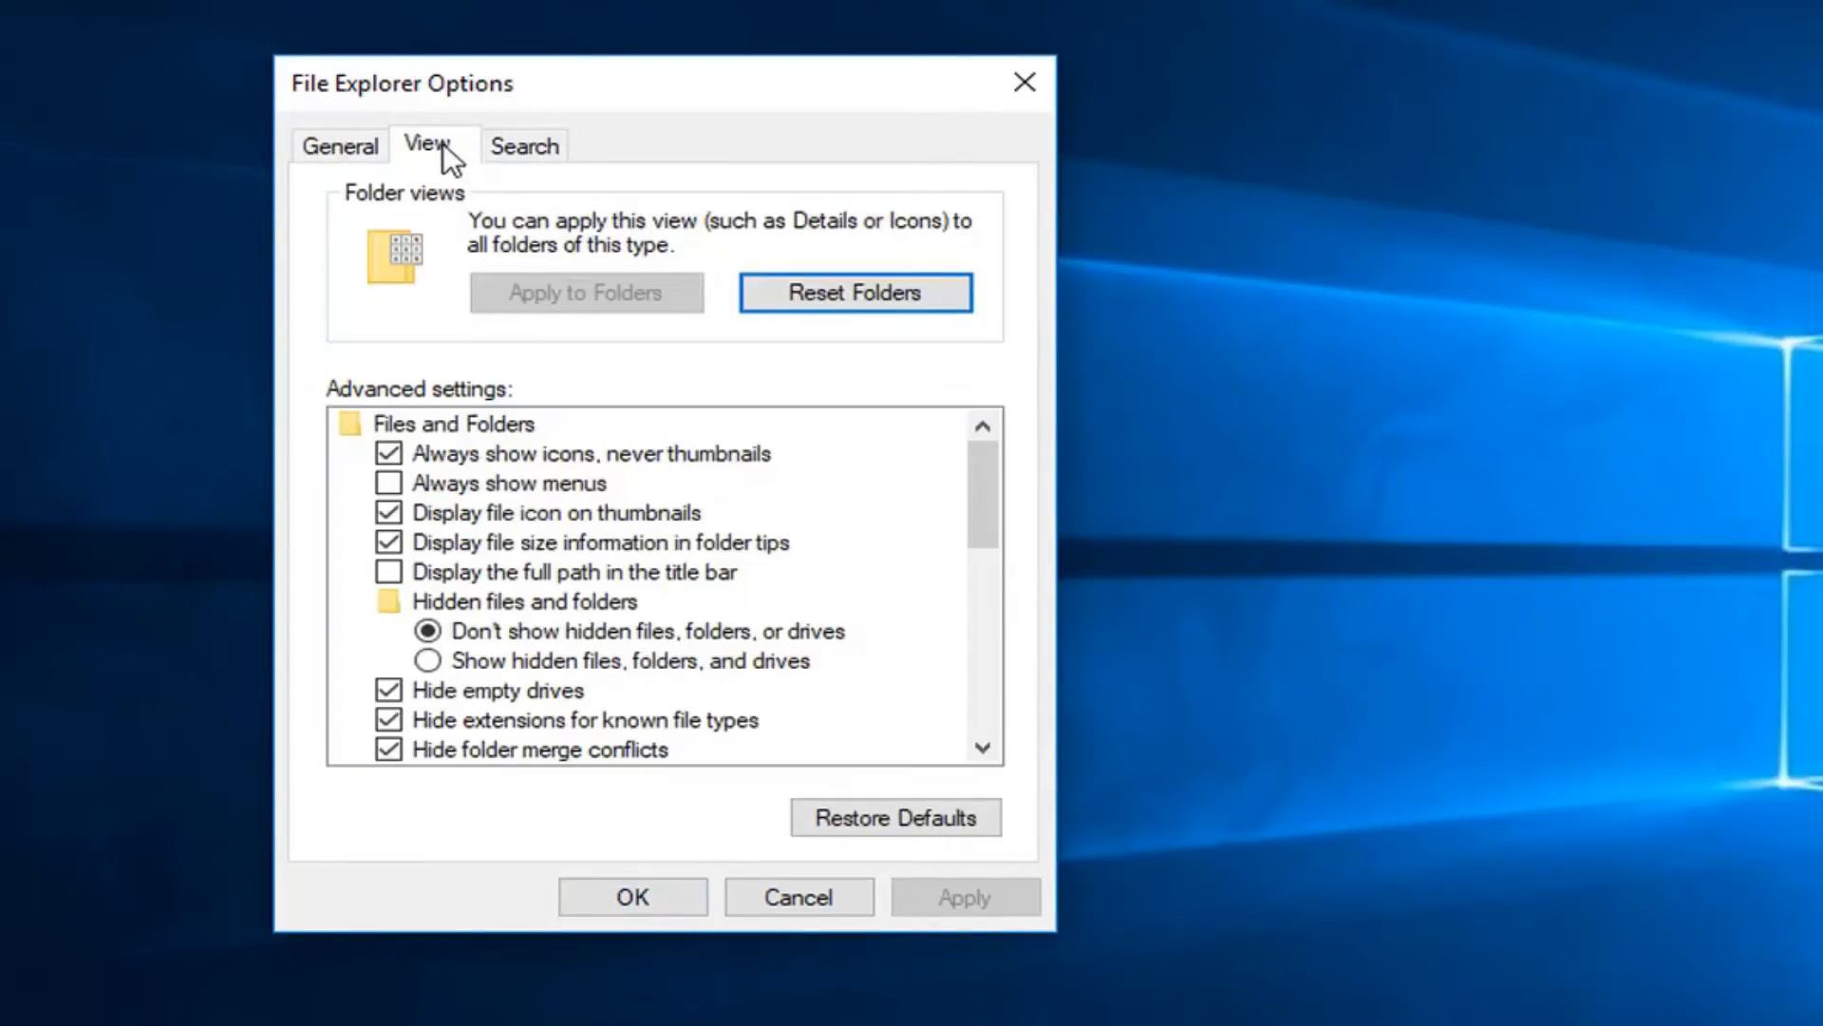
mouse_move(623, 614)
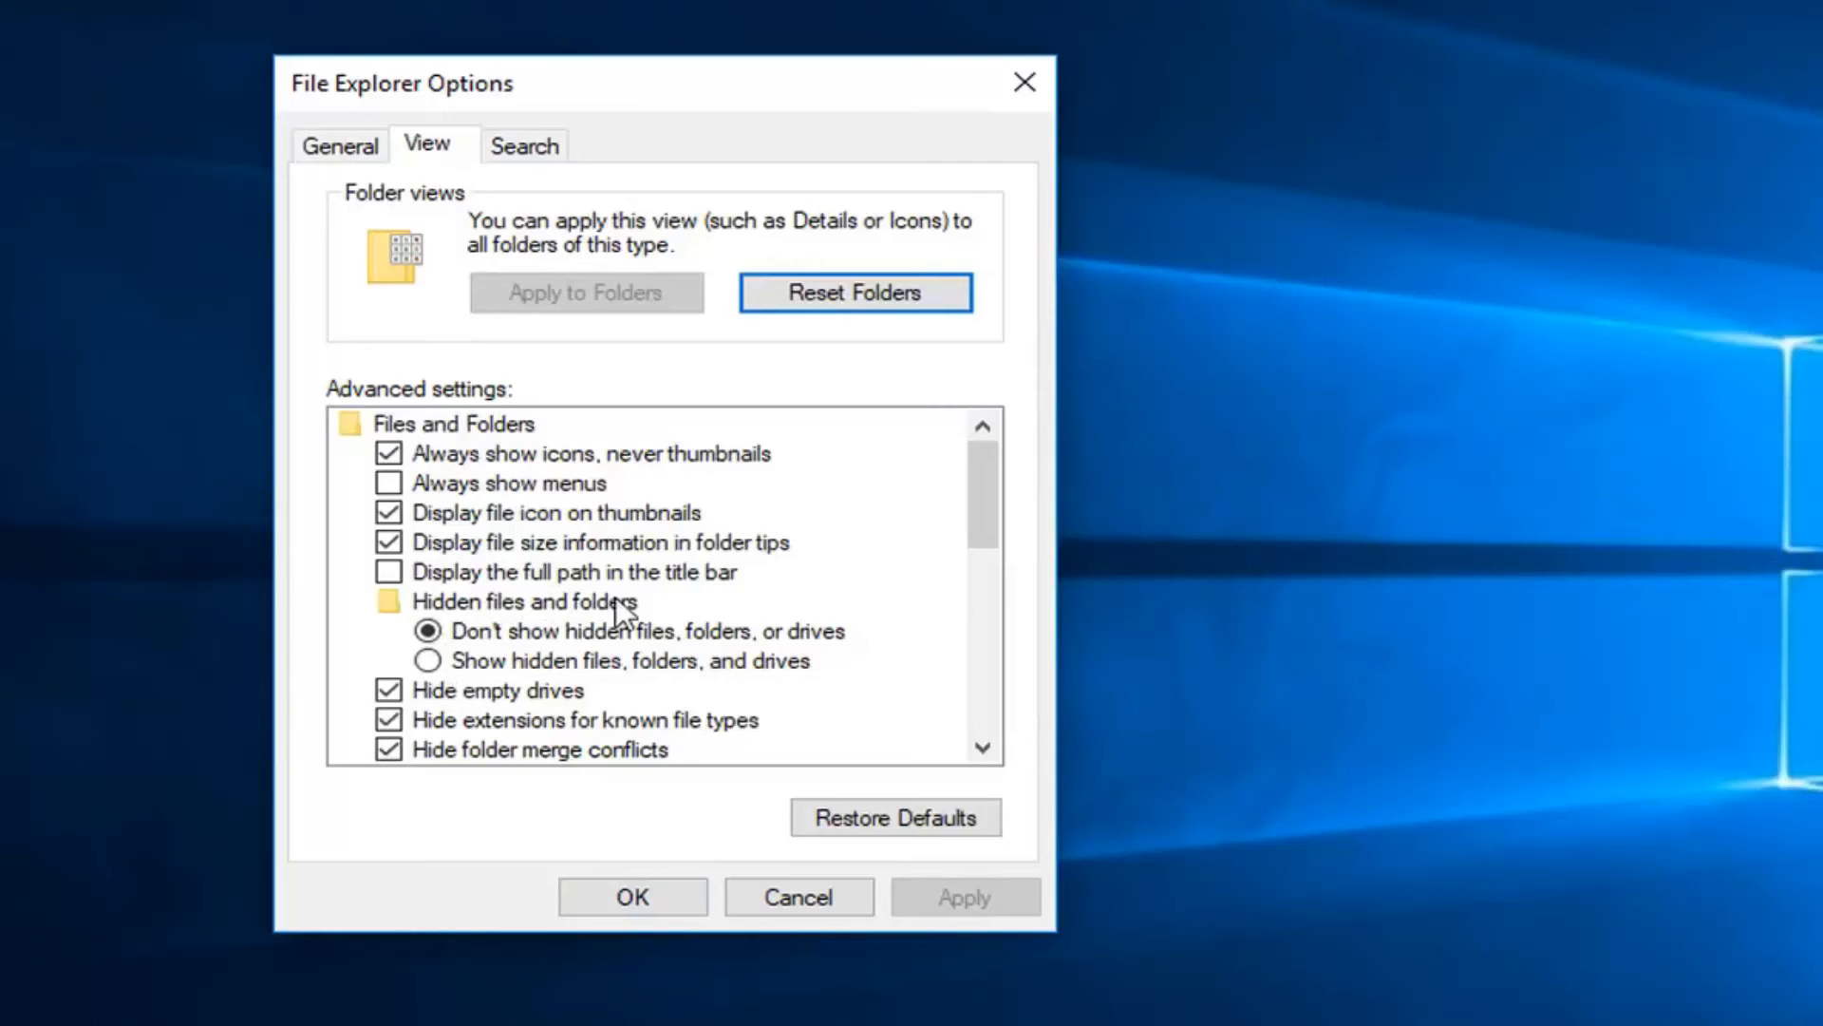
mouse_move(454, 674)
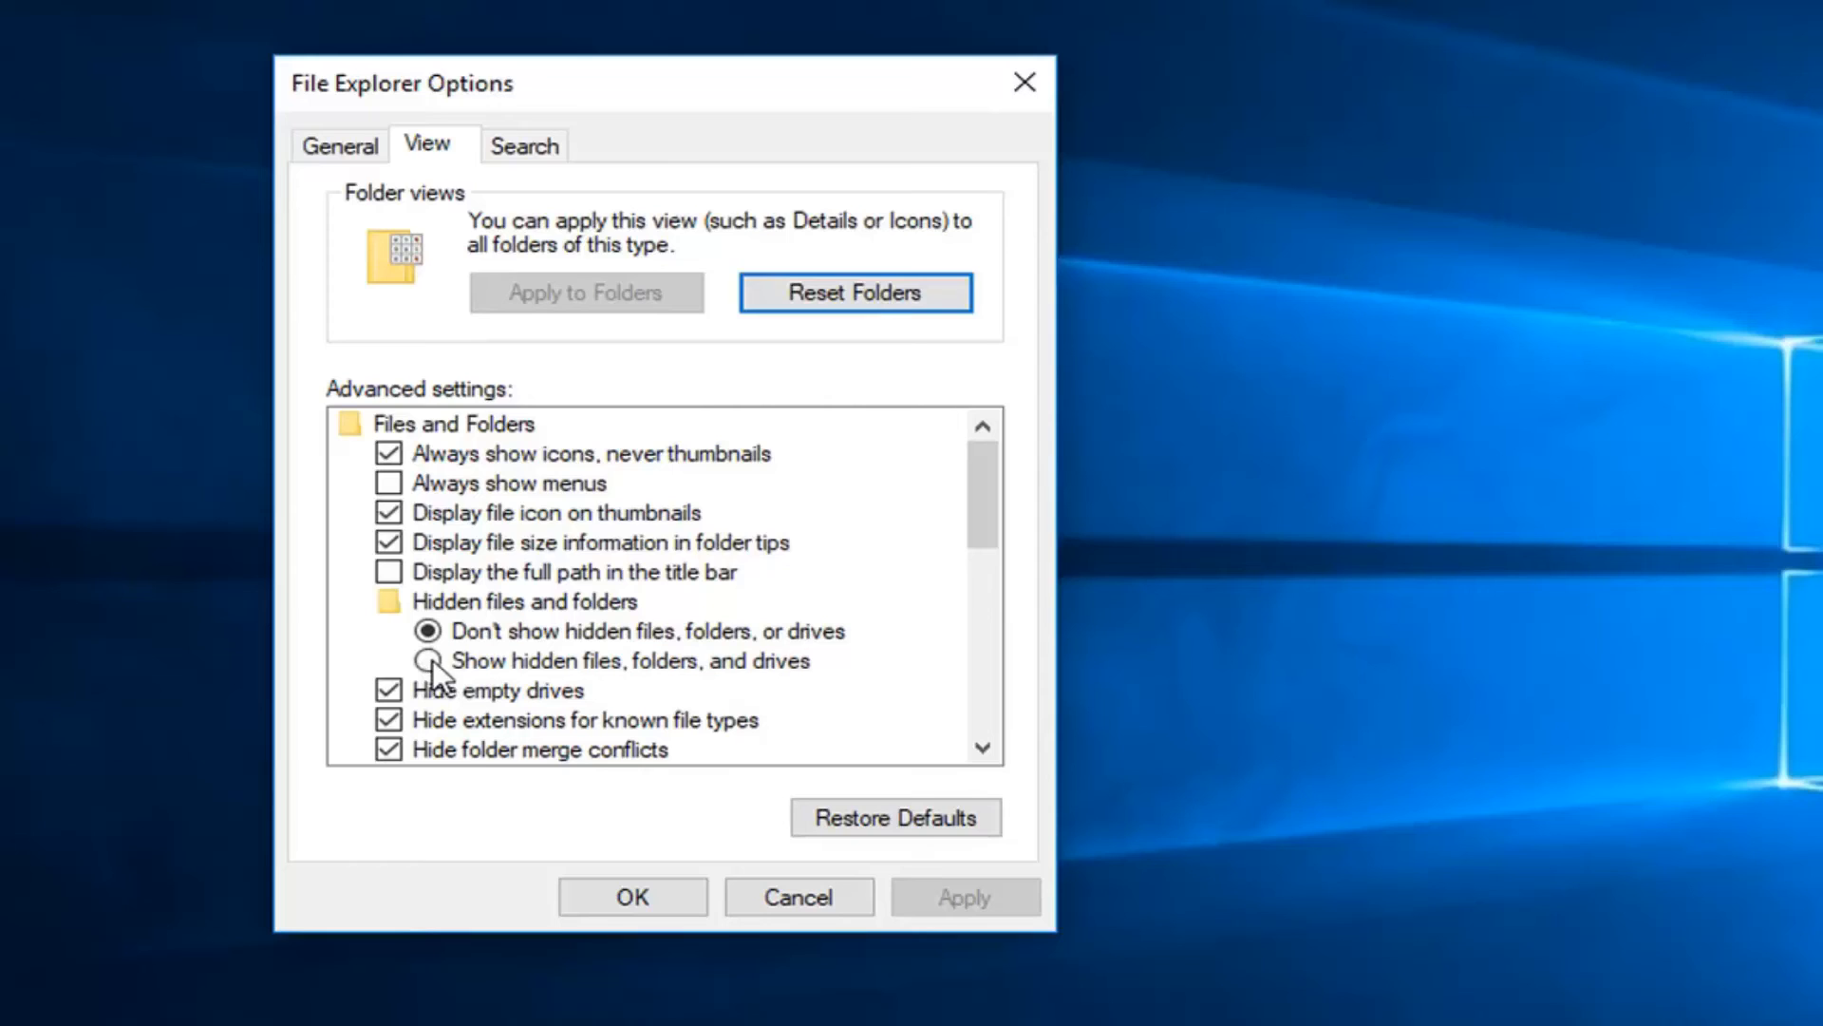
Choose 'Show hidden files, folders, and drives' and apply the change
click(431, 661)
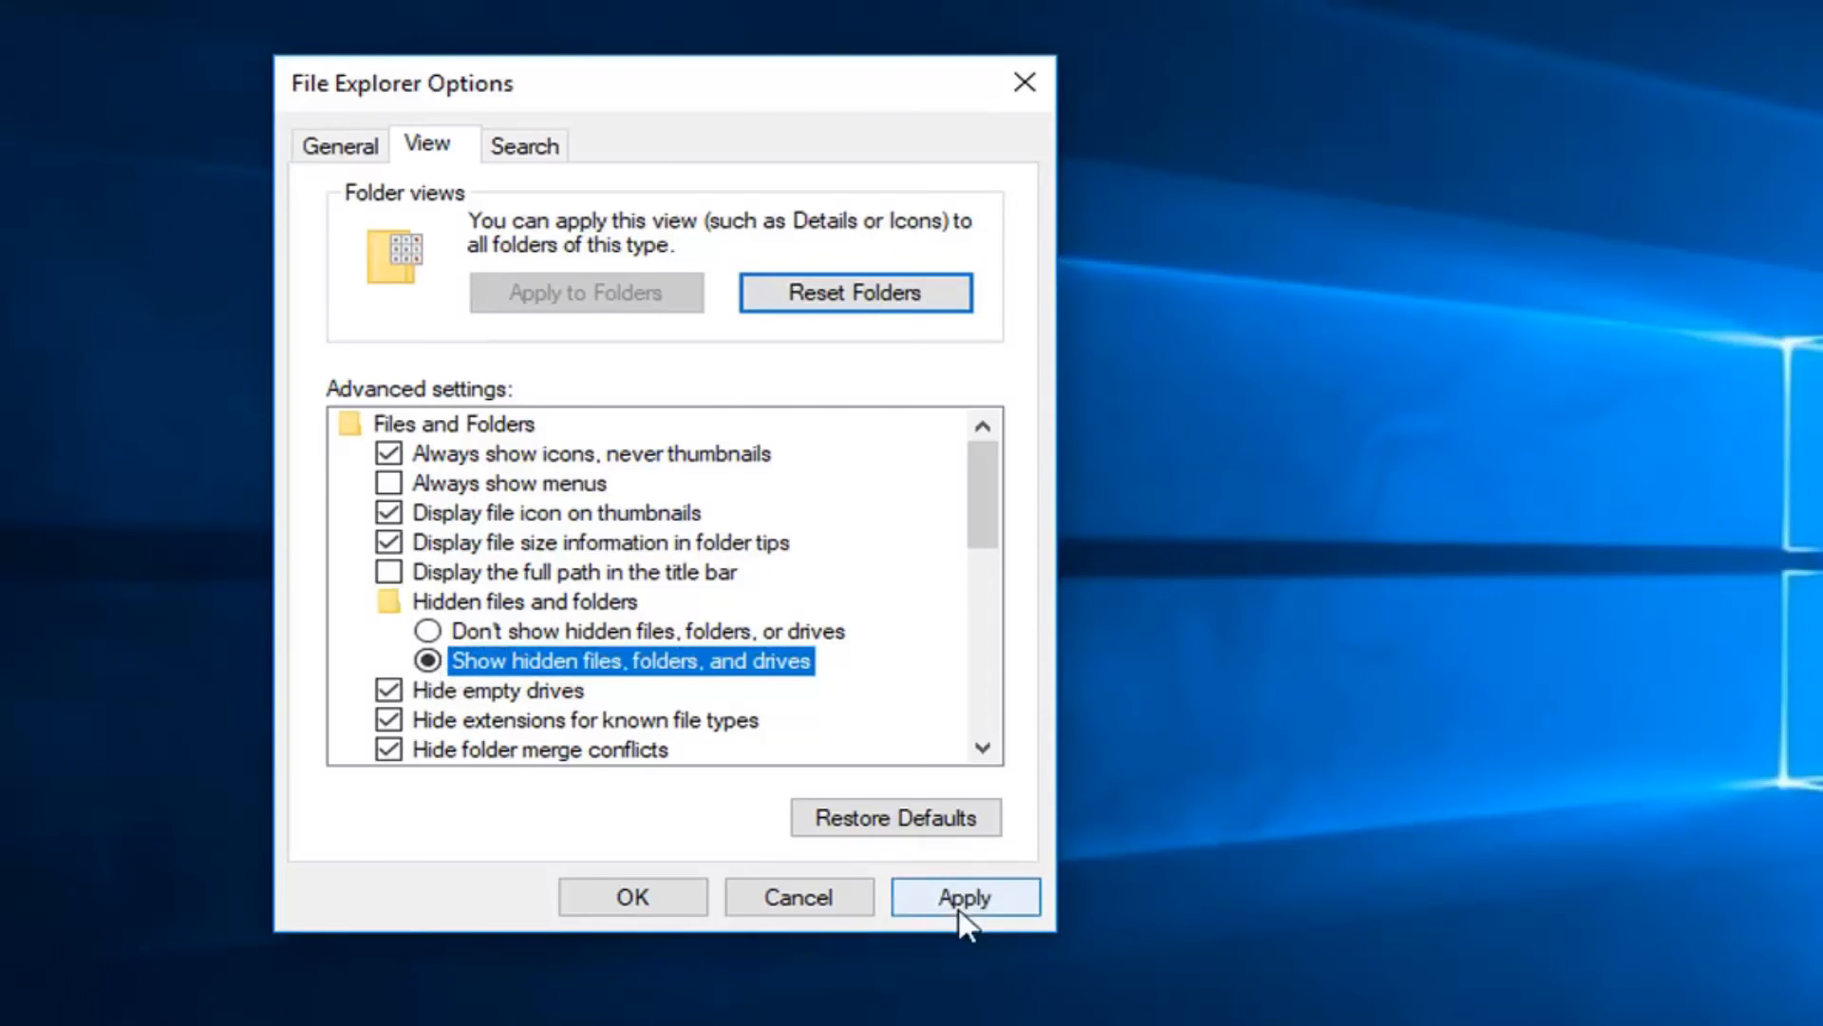
click(632, 896)
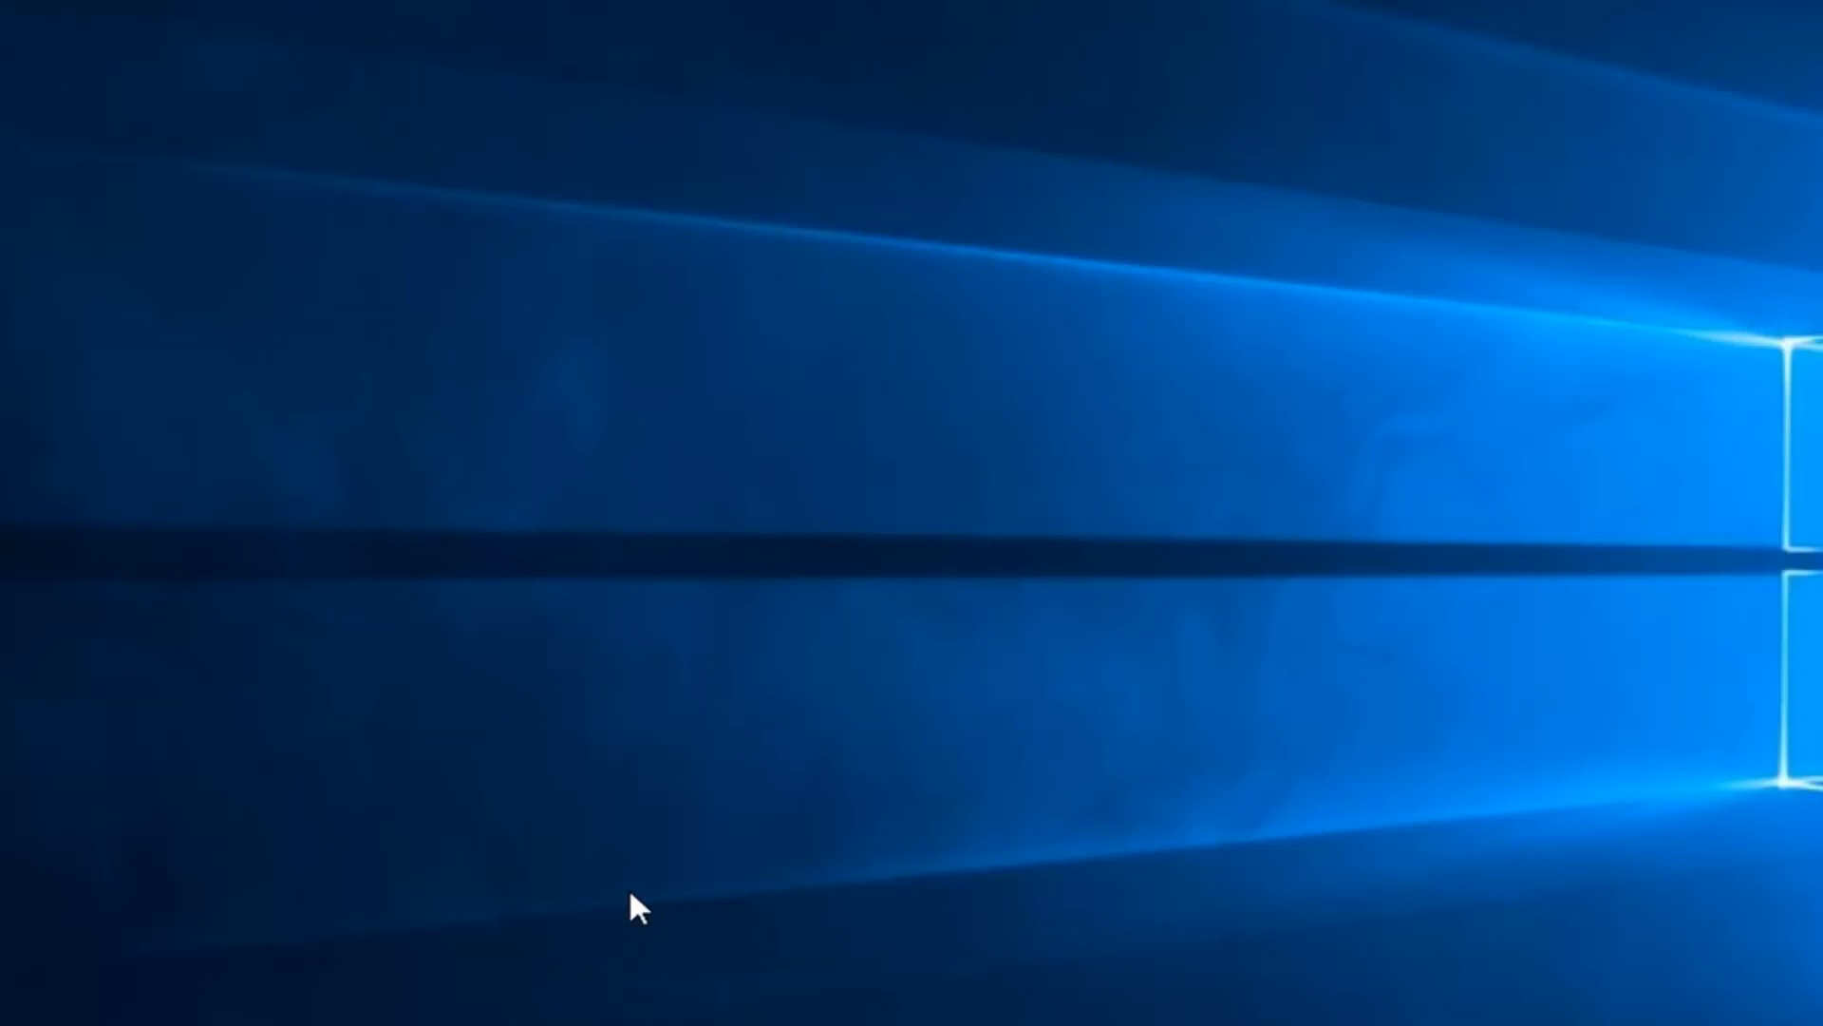